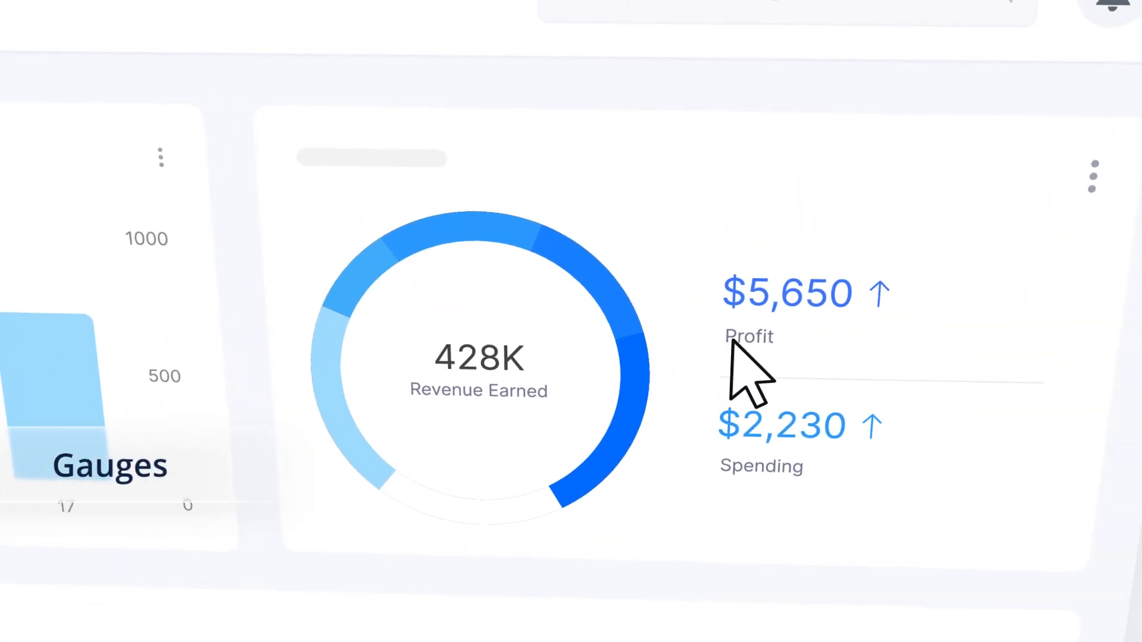
pyautogui.scroll(-3)
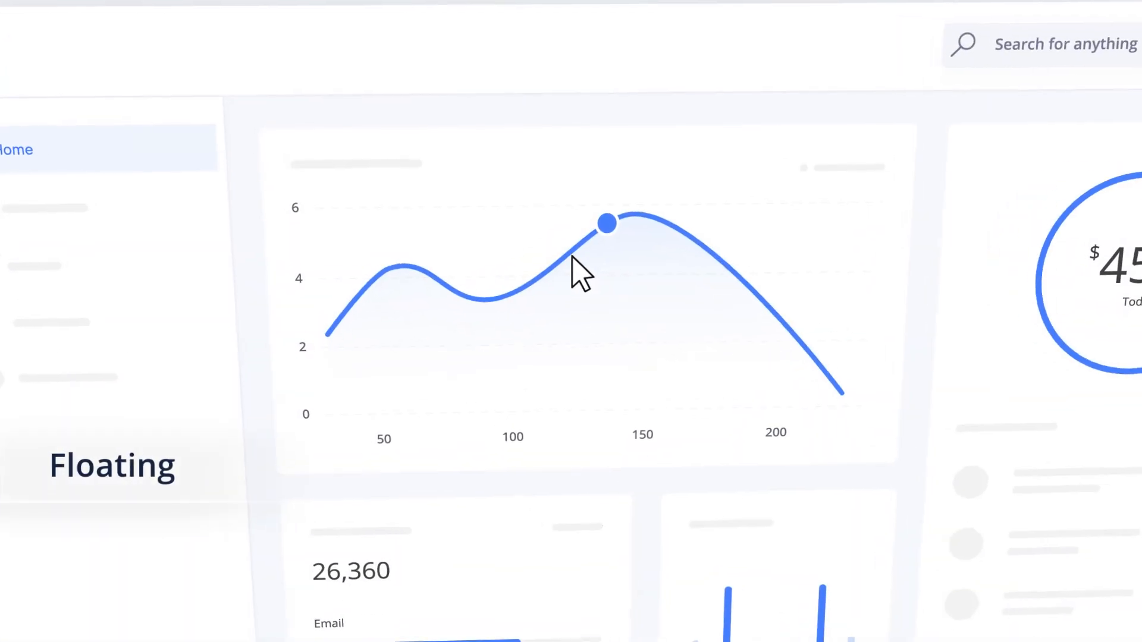
pyautogui.scroll(-3)
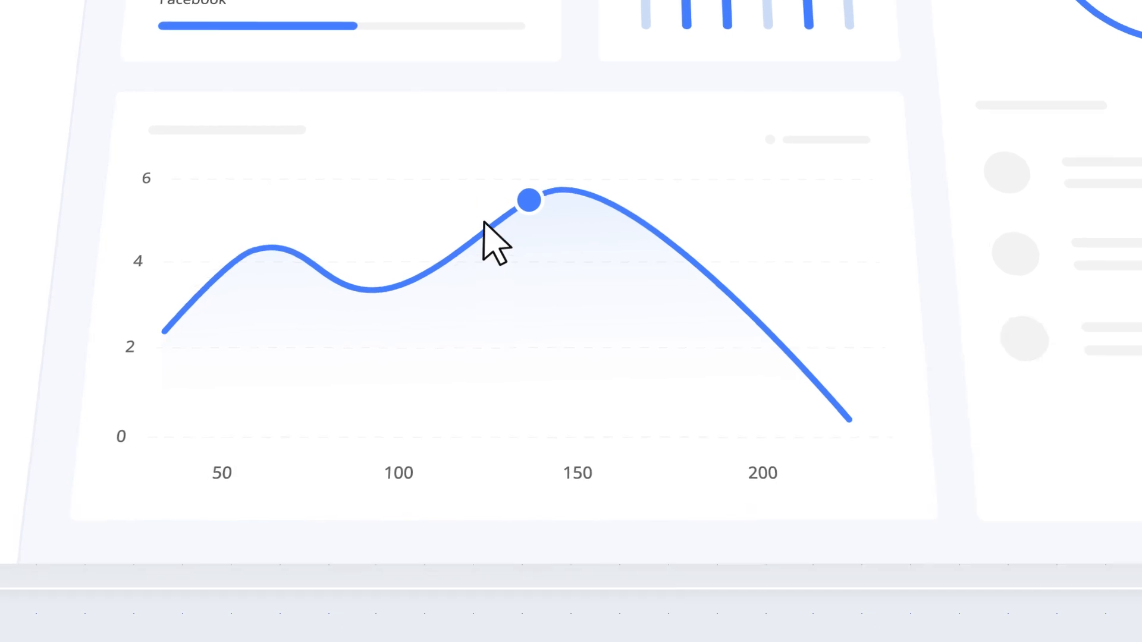